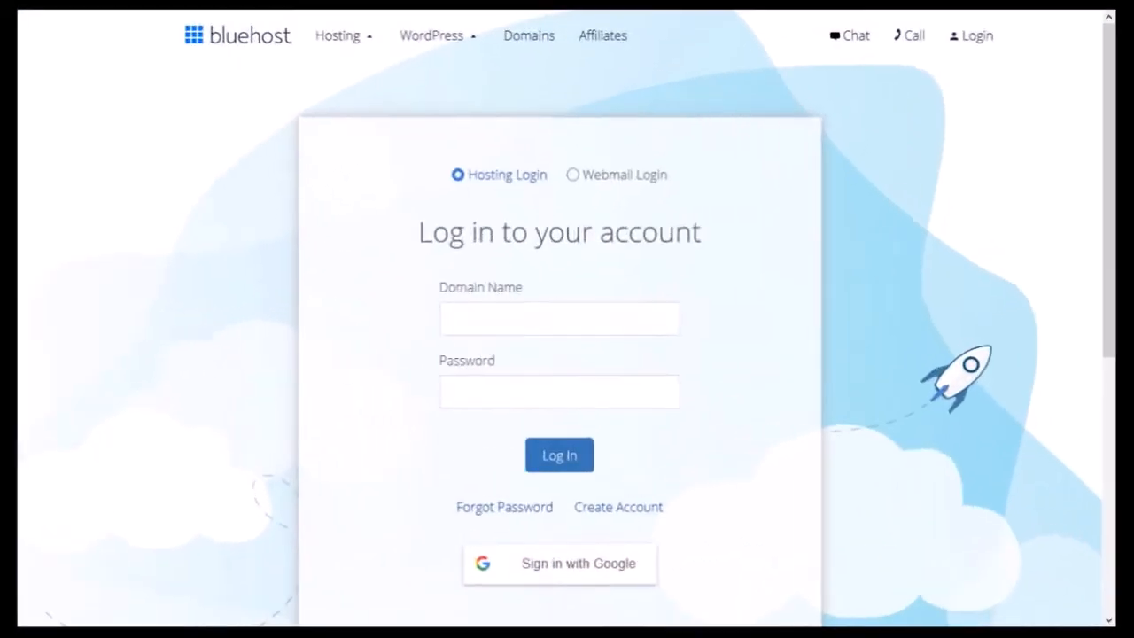
Step: Log in and reach the domain's Email Accounts list via Email & Office management
click(560, 454)
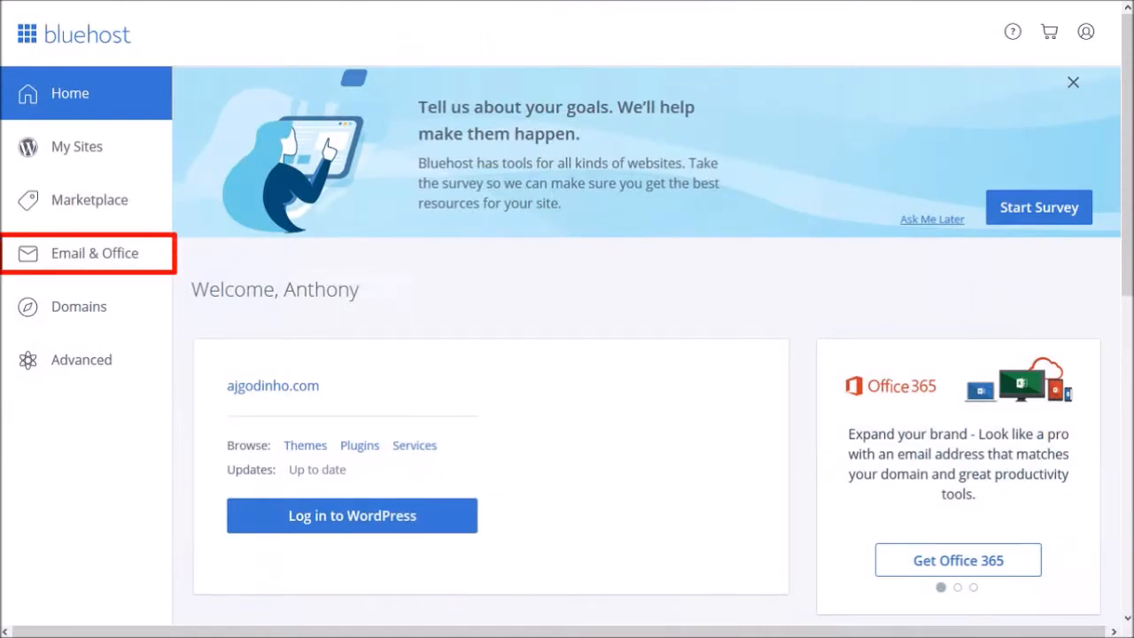
click(96, 251)
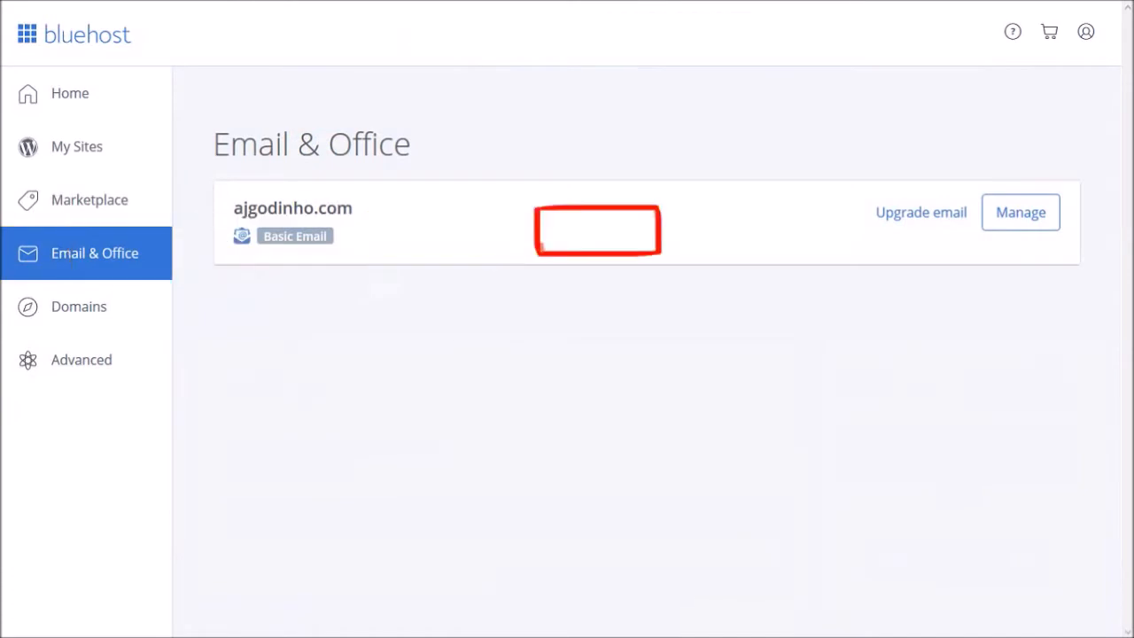
click(1020, 212)
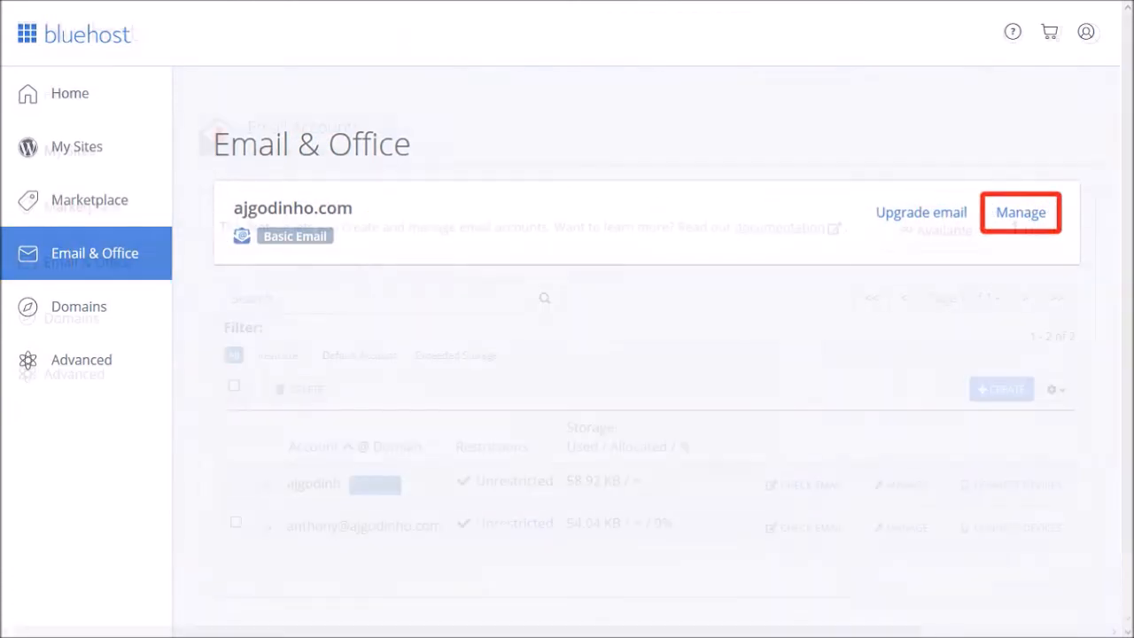
click(1020, 212)
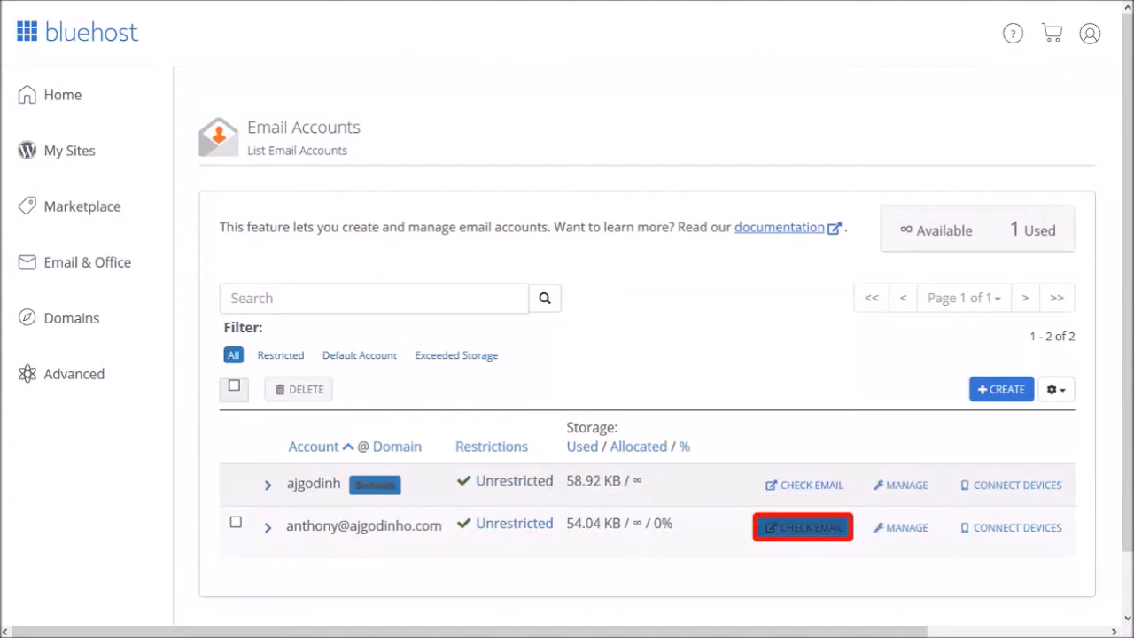
Step: Log in to the second account's webmail and set Horde as its default application
click(803, 528)
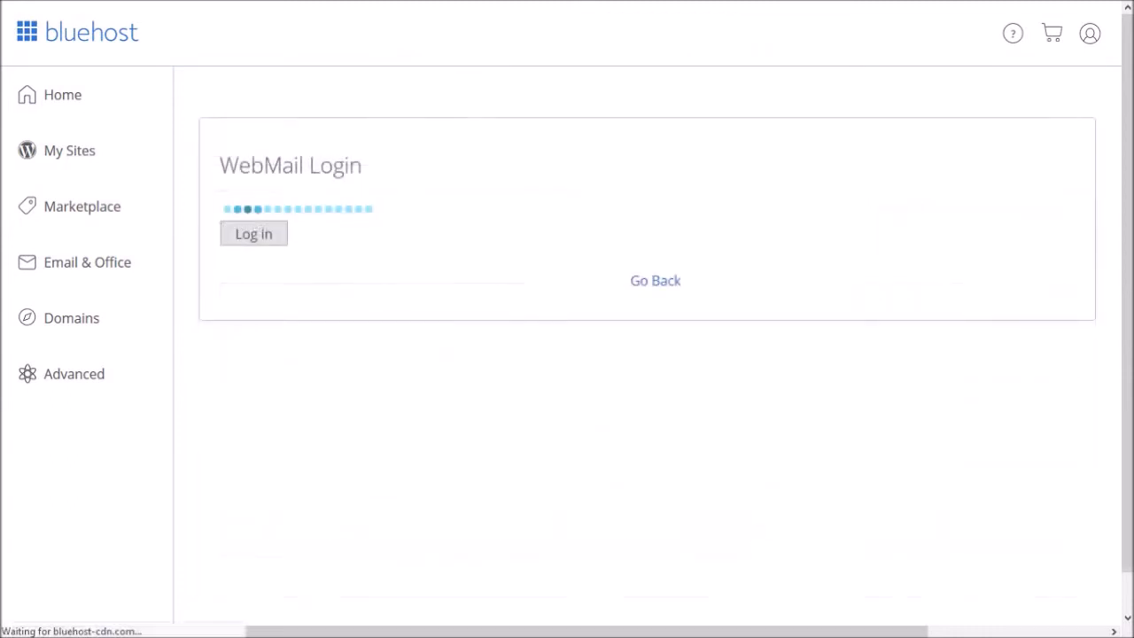
click(253, 234)
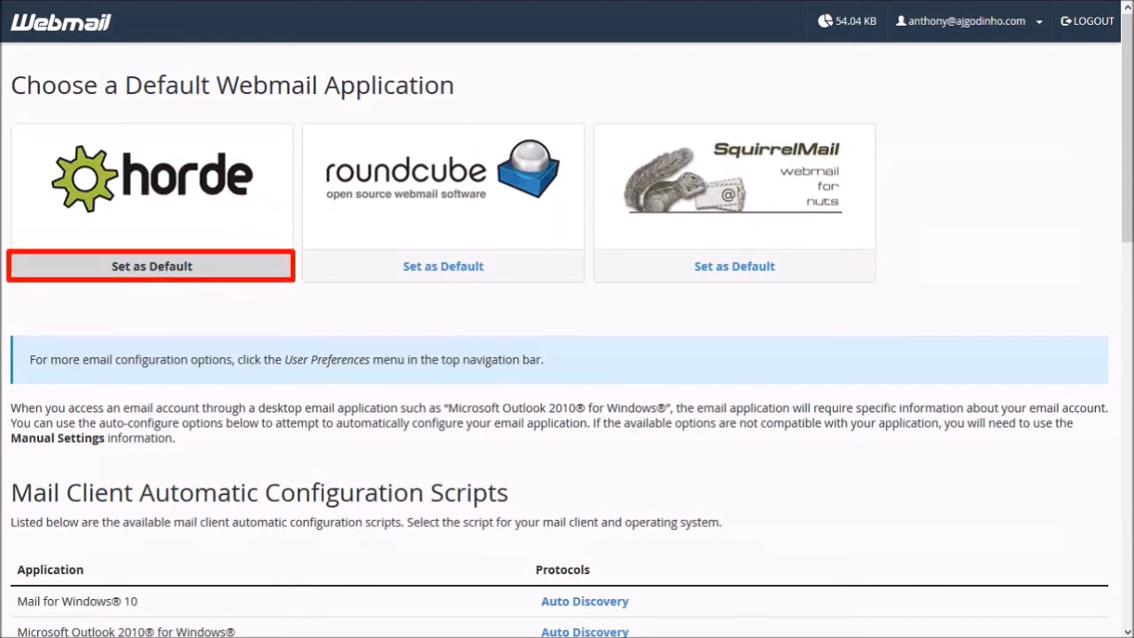
click(150, 265)
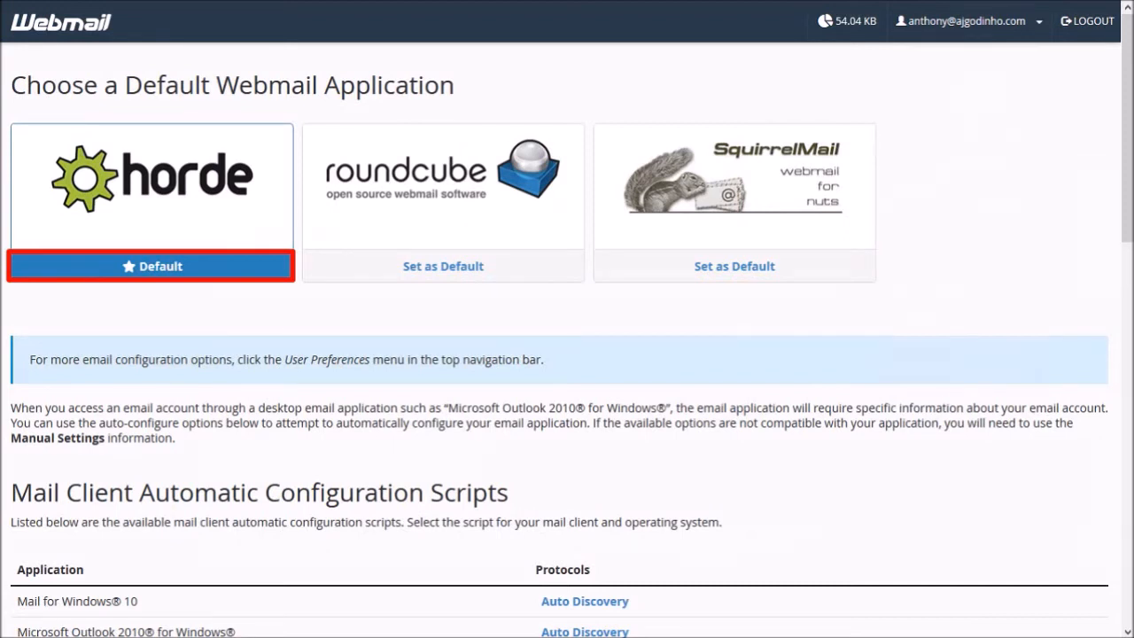
click(960, 21)
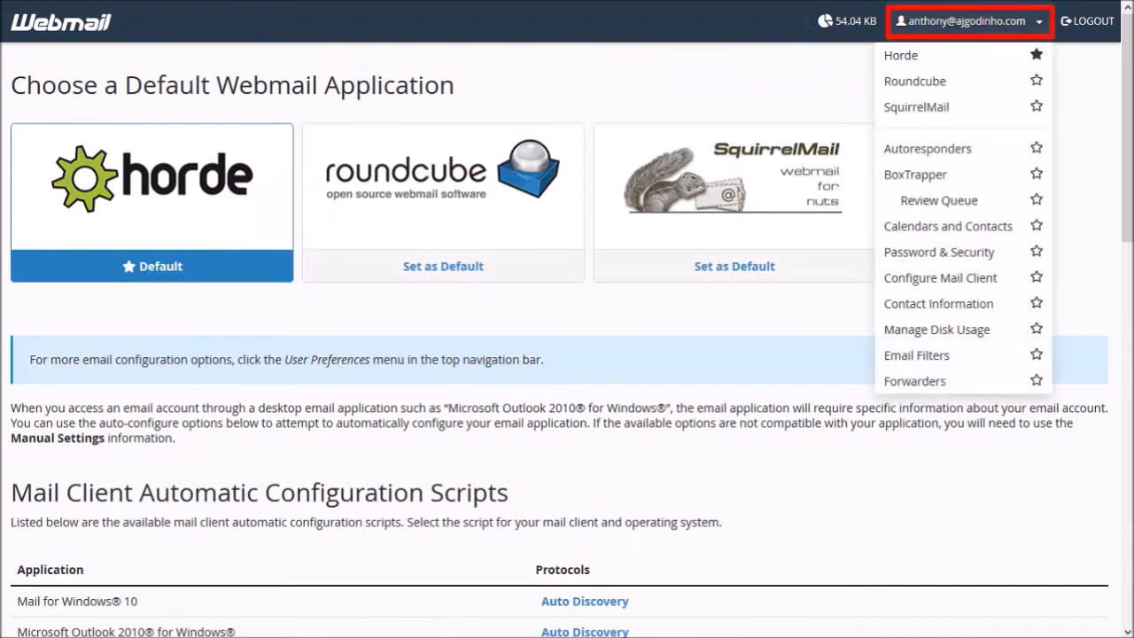